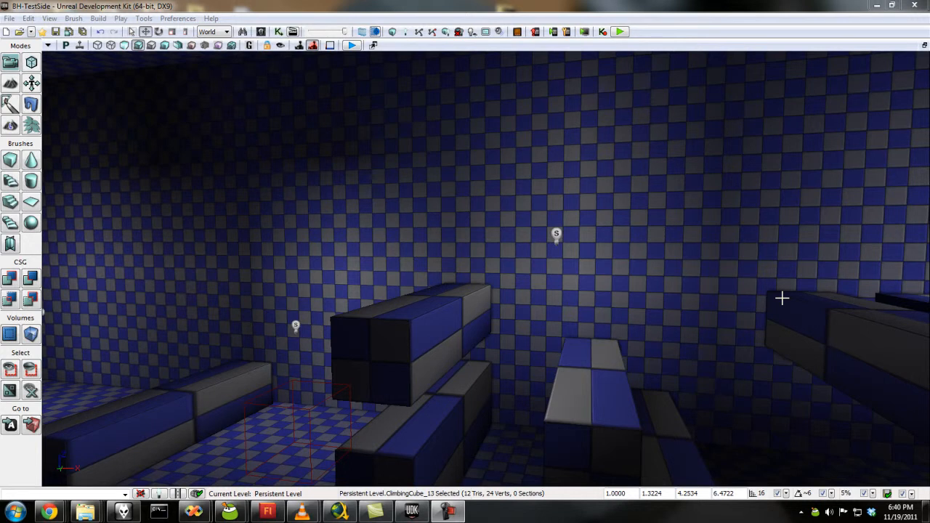
- Swing the viewport around the platforms toward the checkered wall, then play the level in editor
{"action": "left_click_drag", "start_coordinate": [783, 298], "coordinate": [458, 282]}
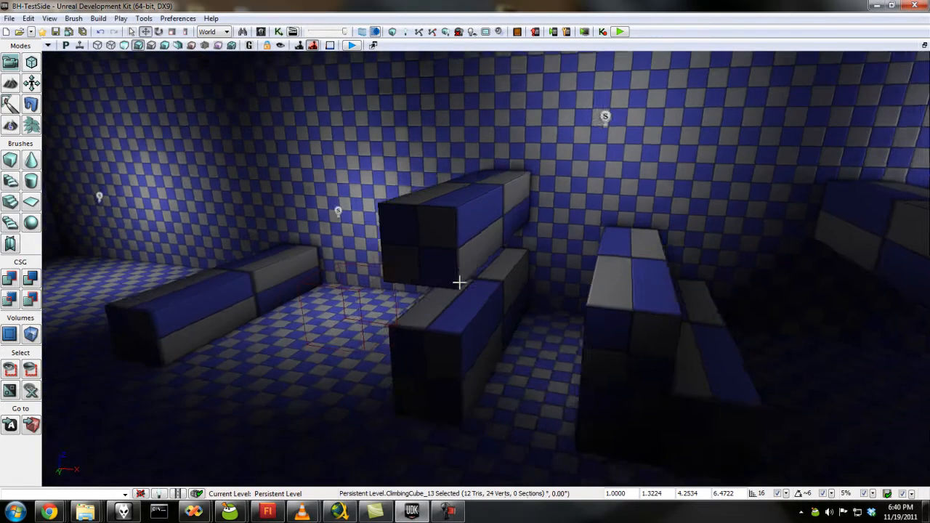
{"action": "left_click_drag", "start_coordinate": [459, 282], "coordinate": [581, 271]}
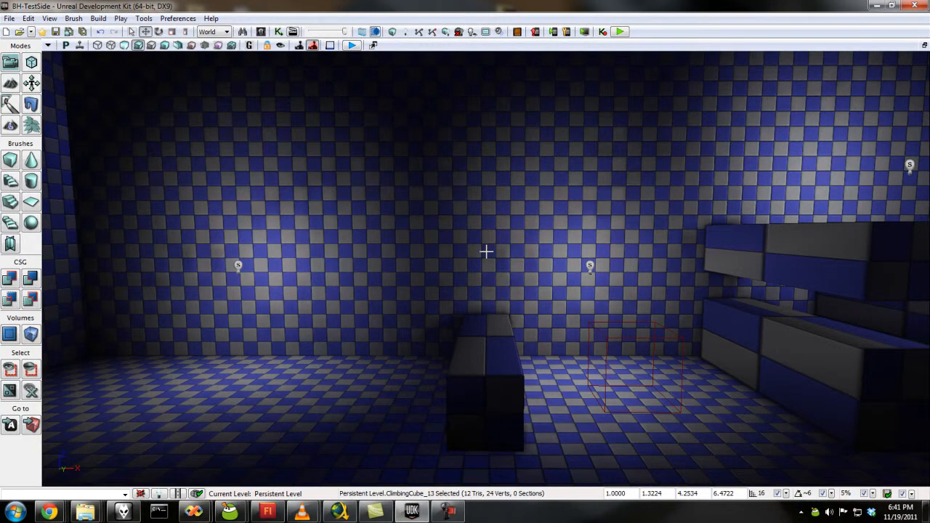
{"action": "mouse_move", "coordinate": [213, 32]}
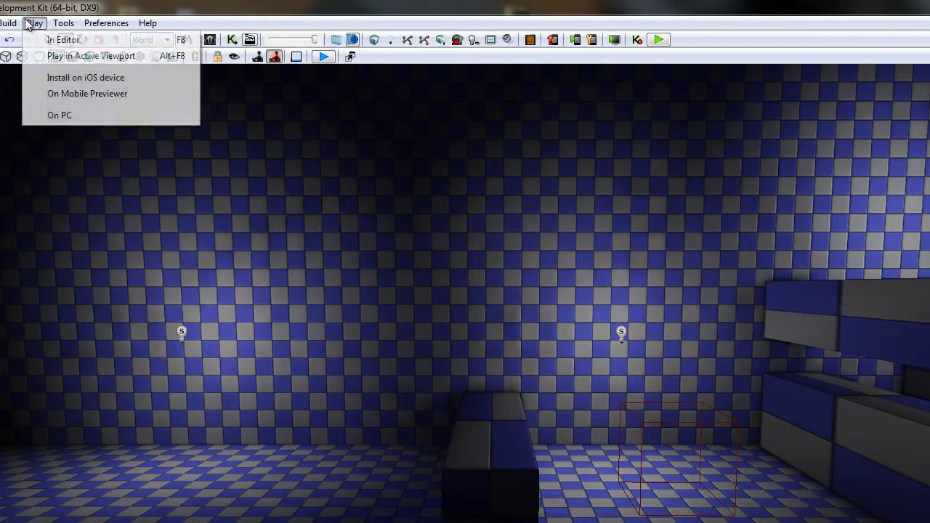
{"action": "left_click", "coordinate": [91, 56]}
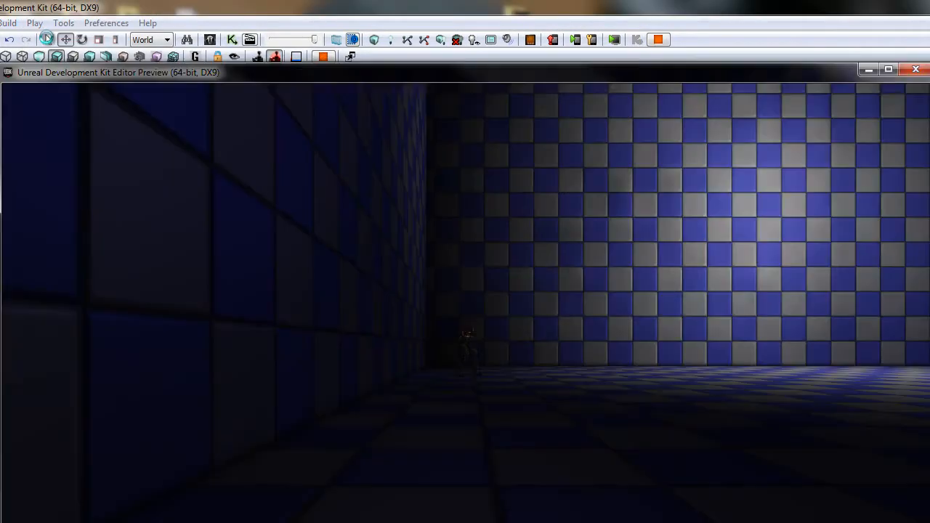